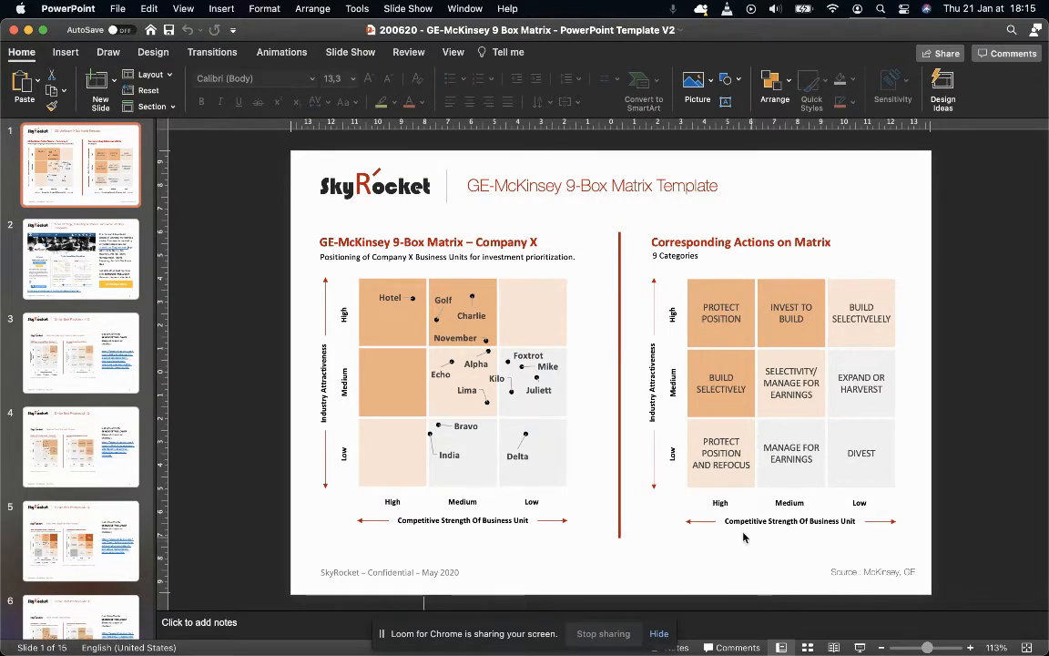
mouse_move(838, 532)
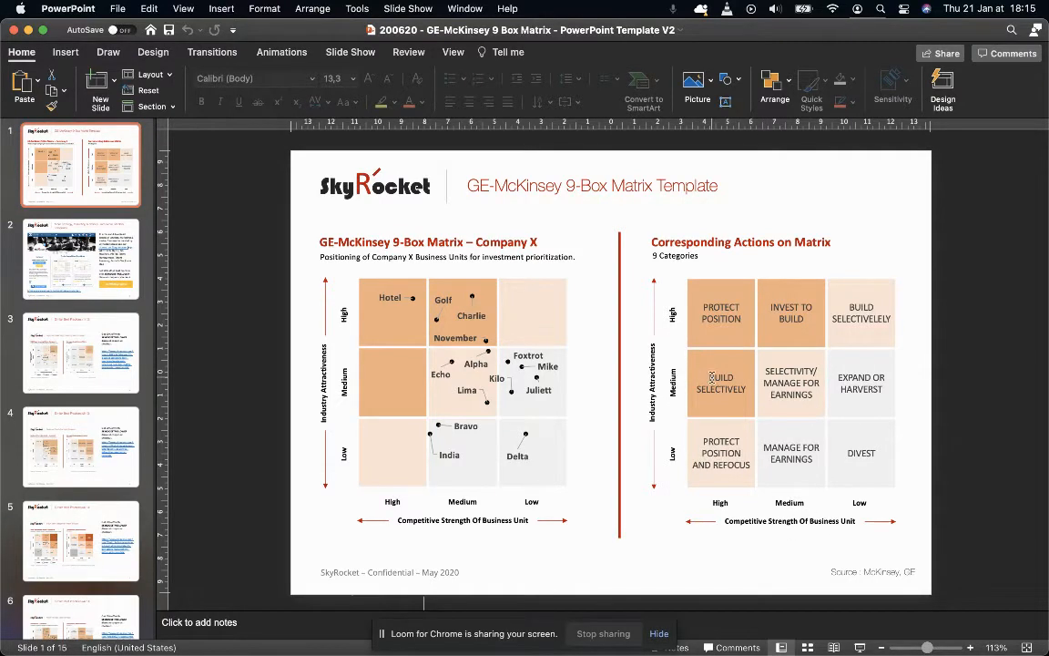
mouse_move(678, 413)
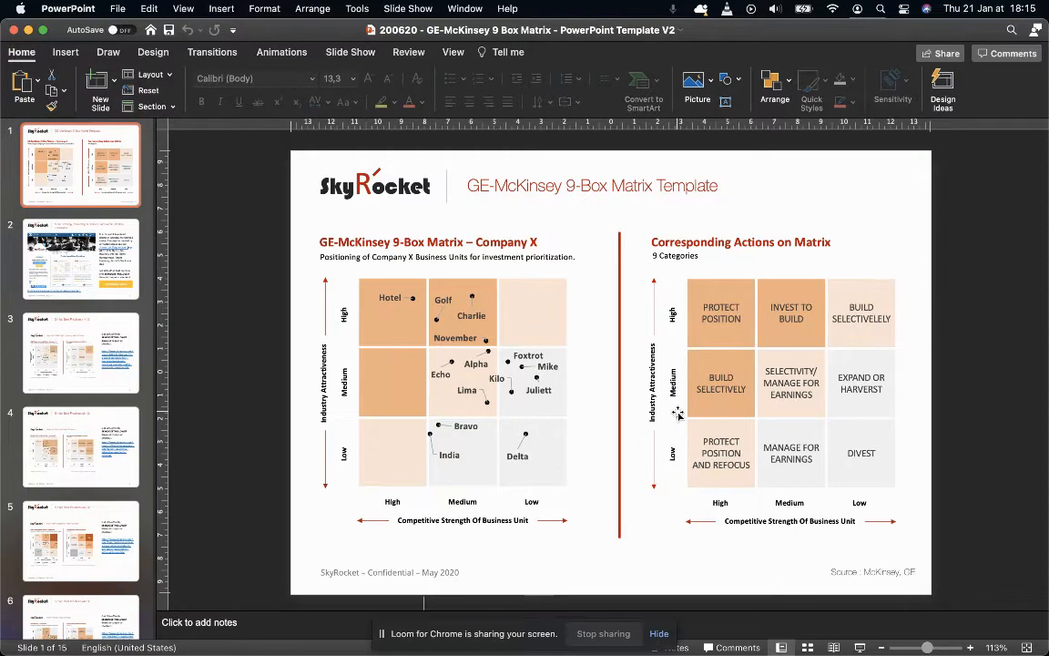
mouse_move(736, 537)
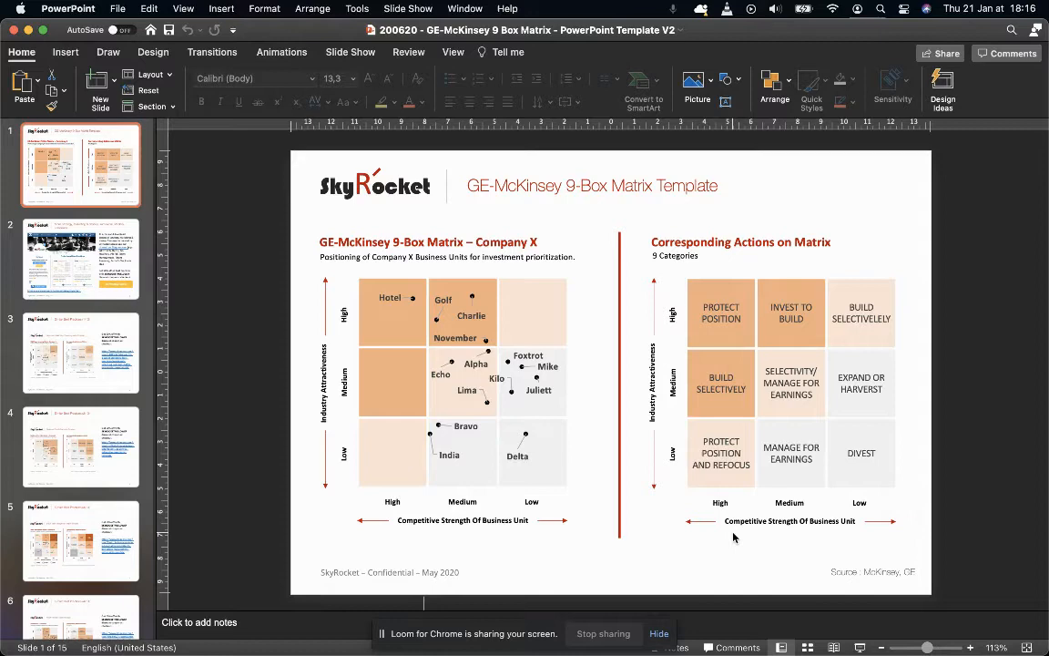
mouse_move(780, 467)
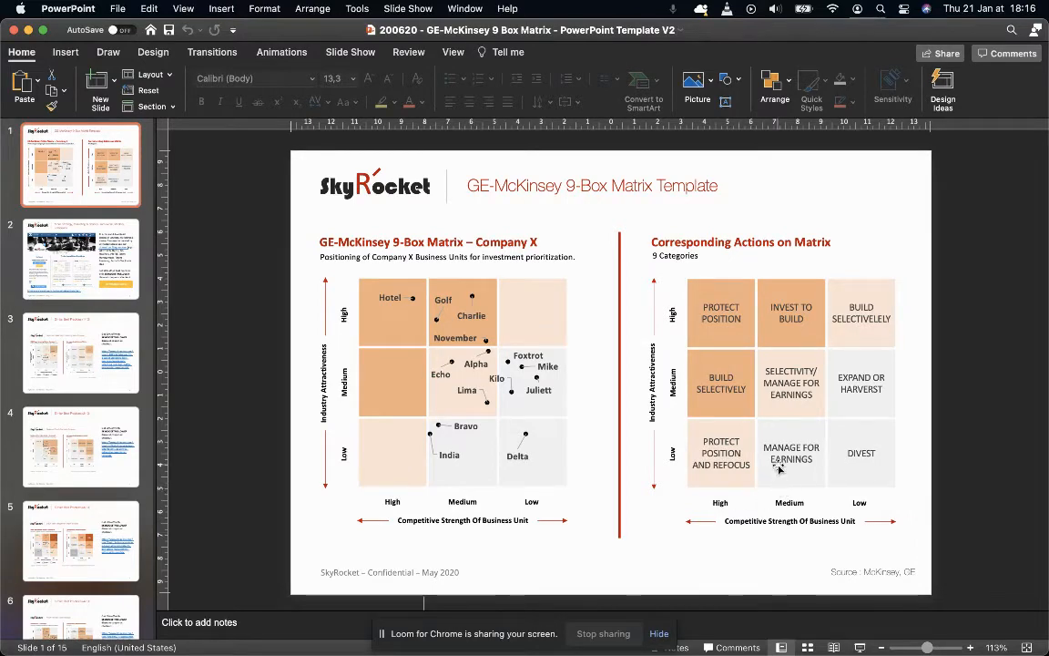
mouse_move(769, 481)
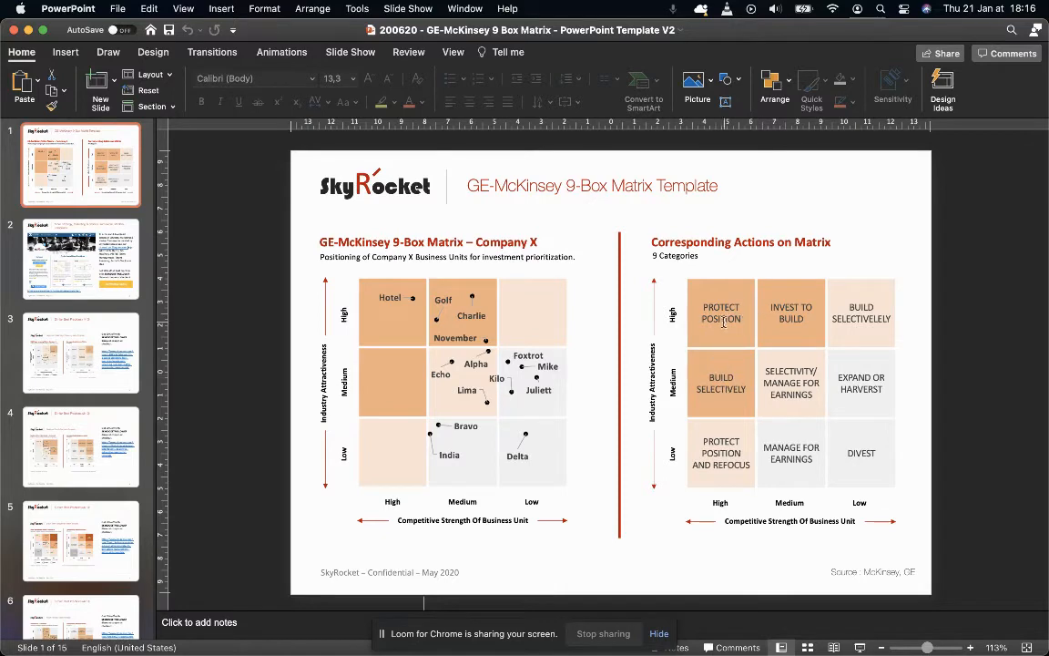
mouse_move(721, 387)
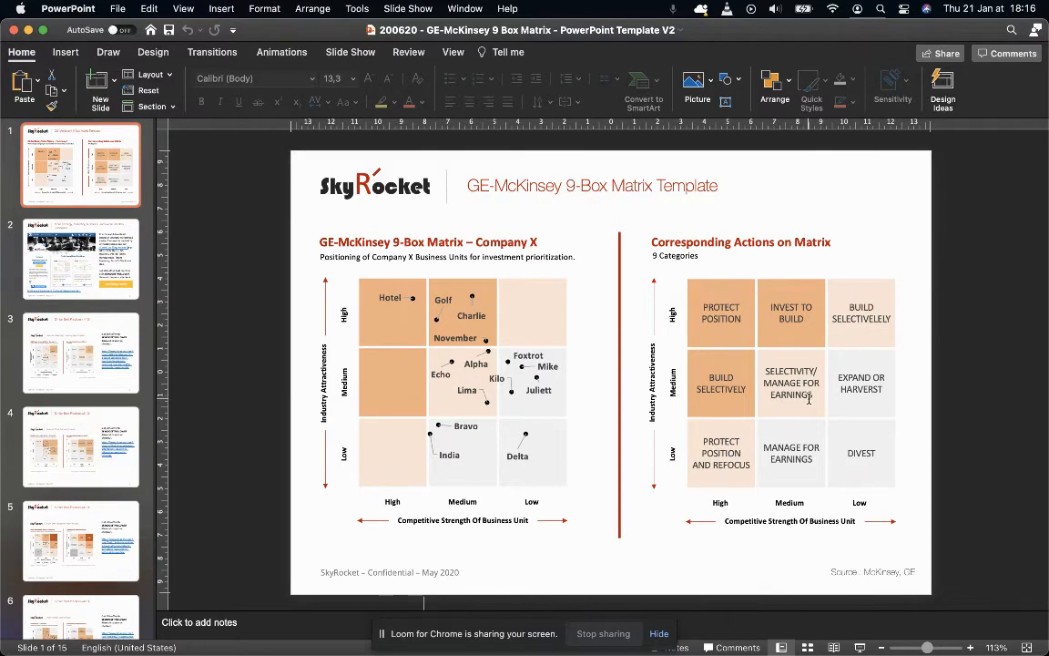
mouse_move(745, 444)
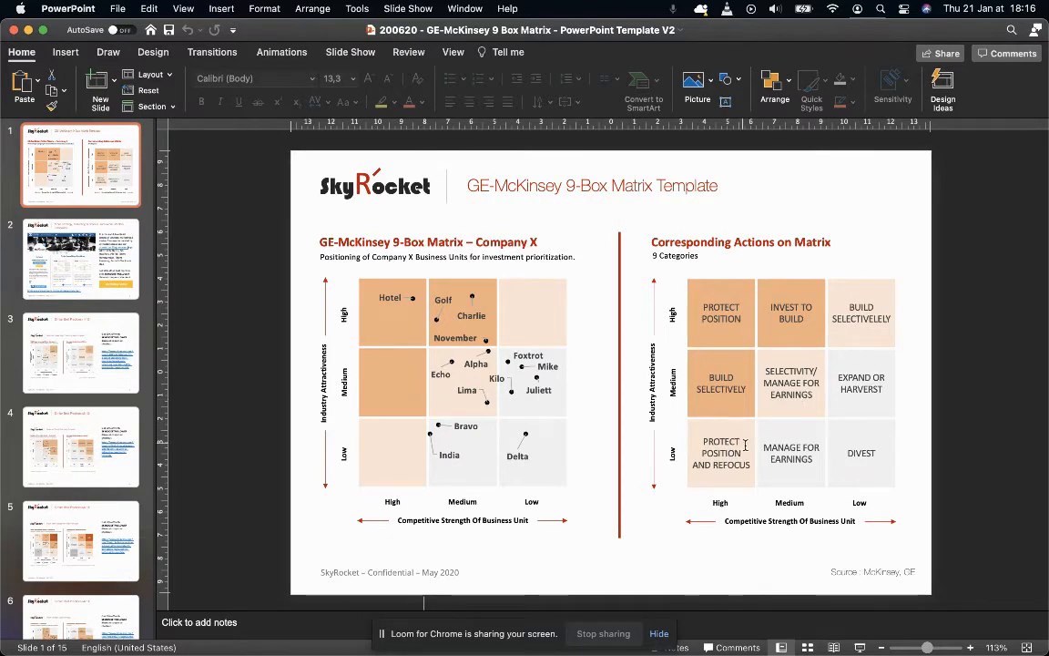
mouse_move(875, 424)
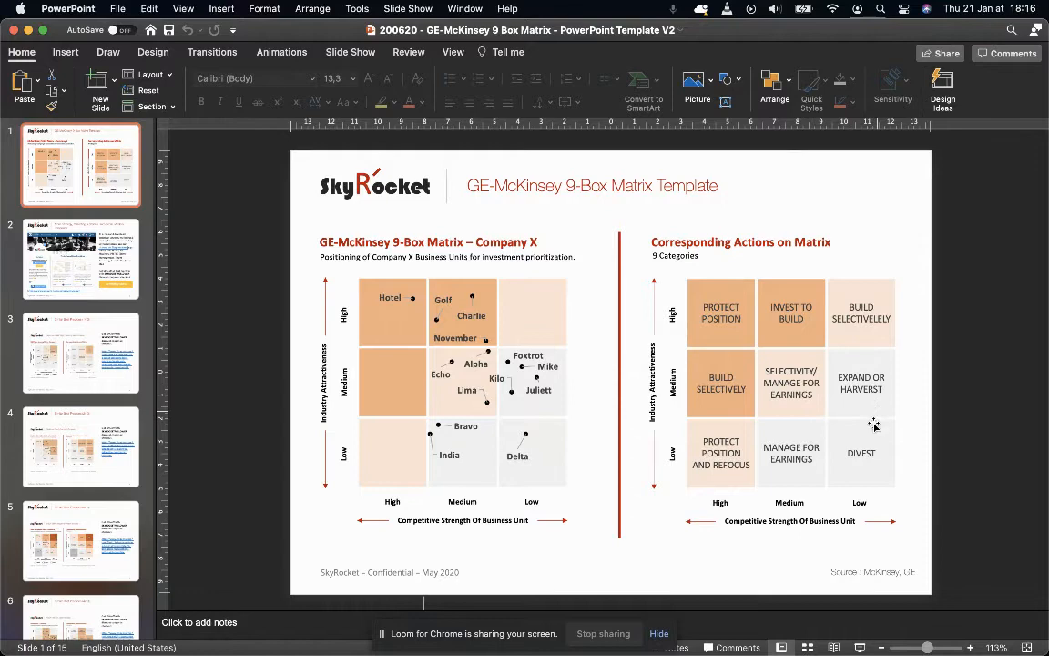
mouse_move(805, 459)
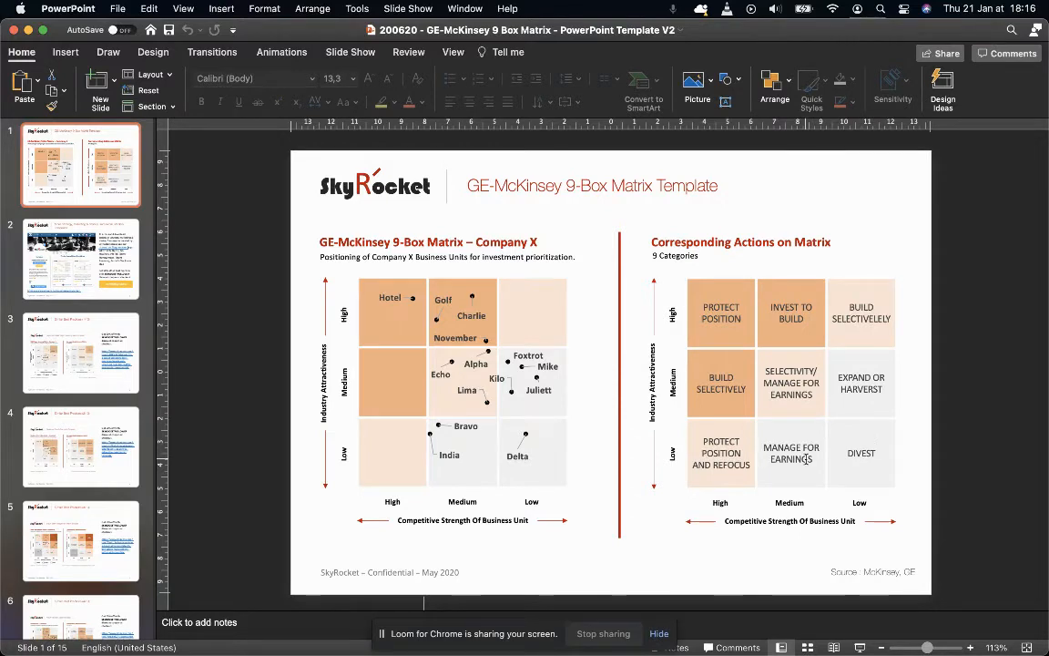
mouse_move(532, 377)
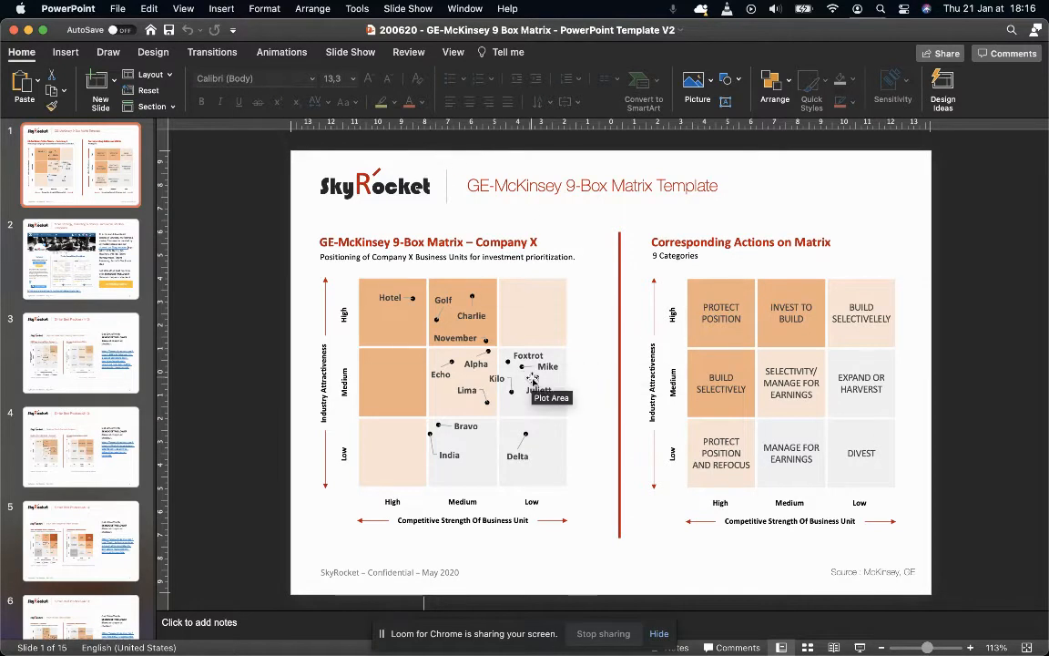
mouse_move(696, 288)
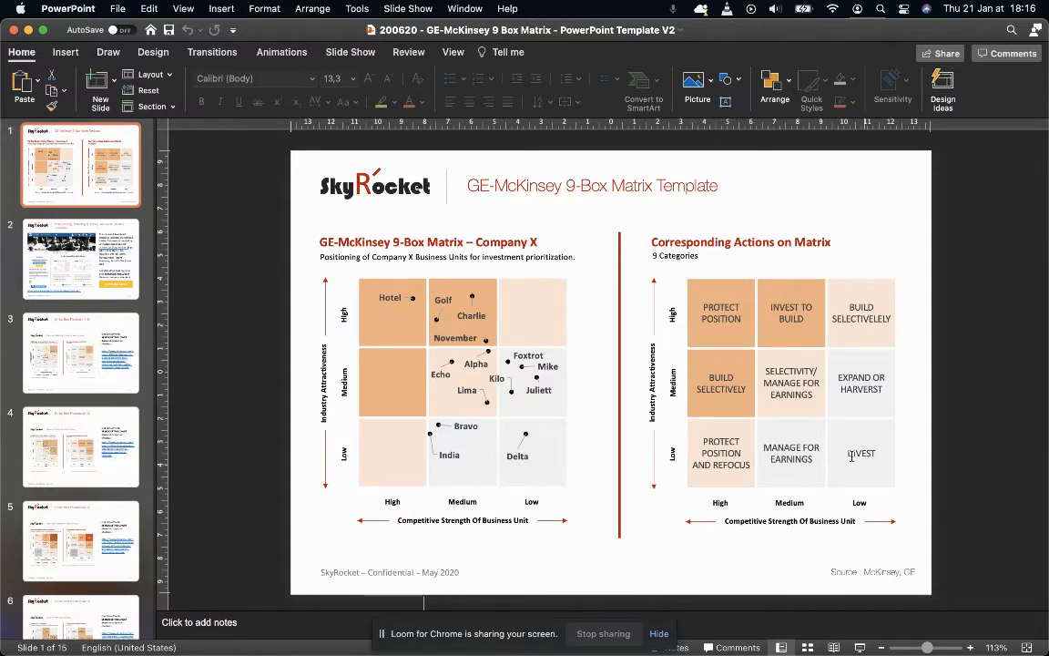
mouse_move(560, 445)
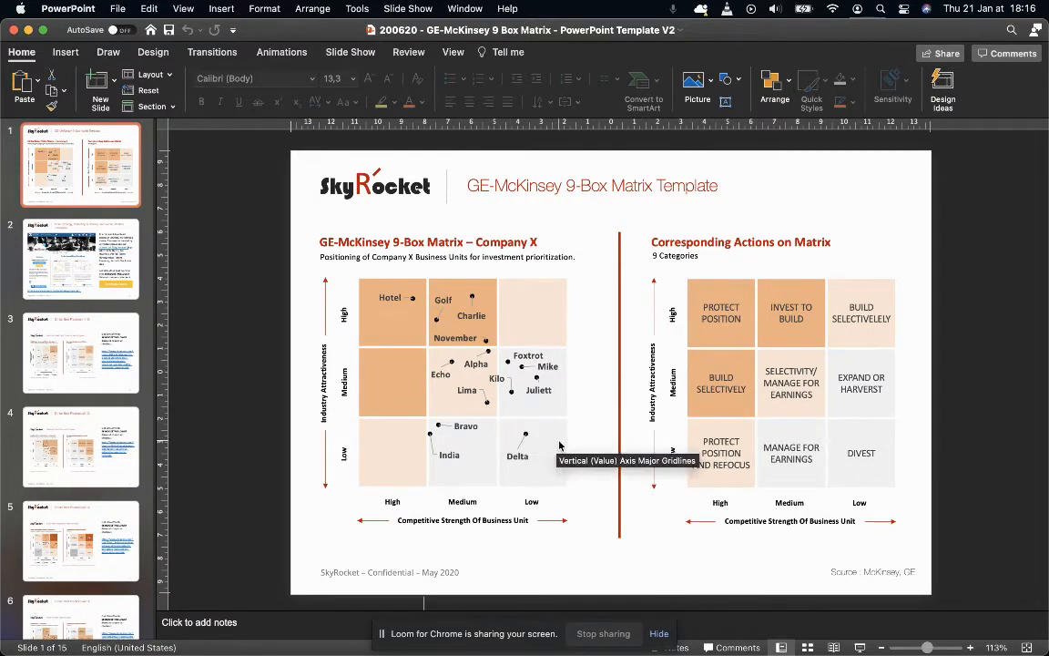
mouse_move(280, 417)
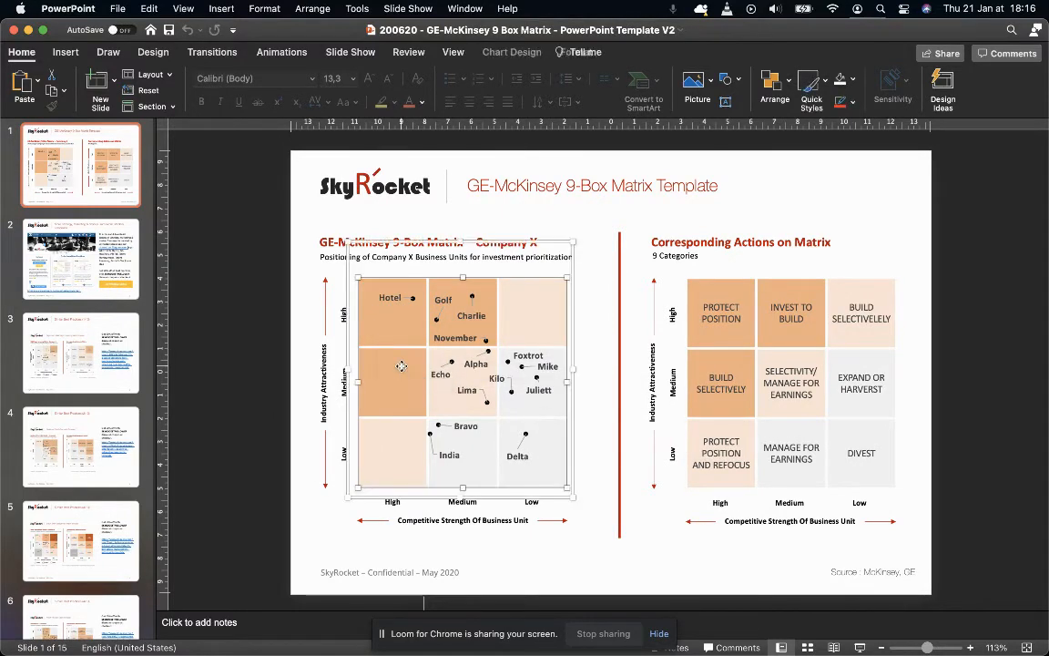
Edit the matrix chart's data in Excel to expose the business-unit strength and attractiveness scores
right_click(400, 366)
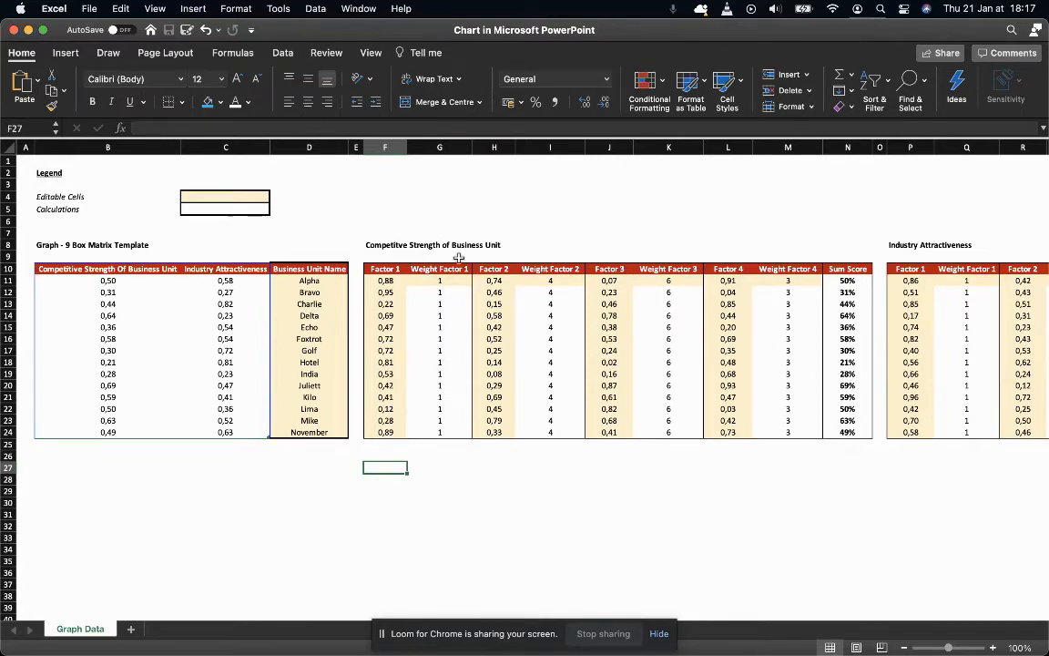
mouse_move(419, 285)
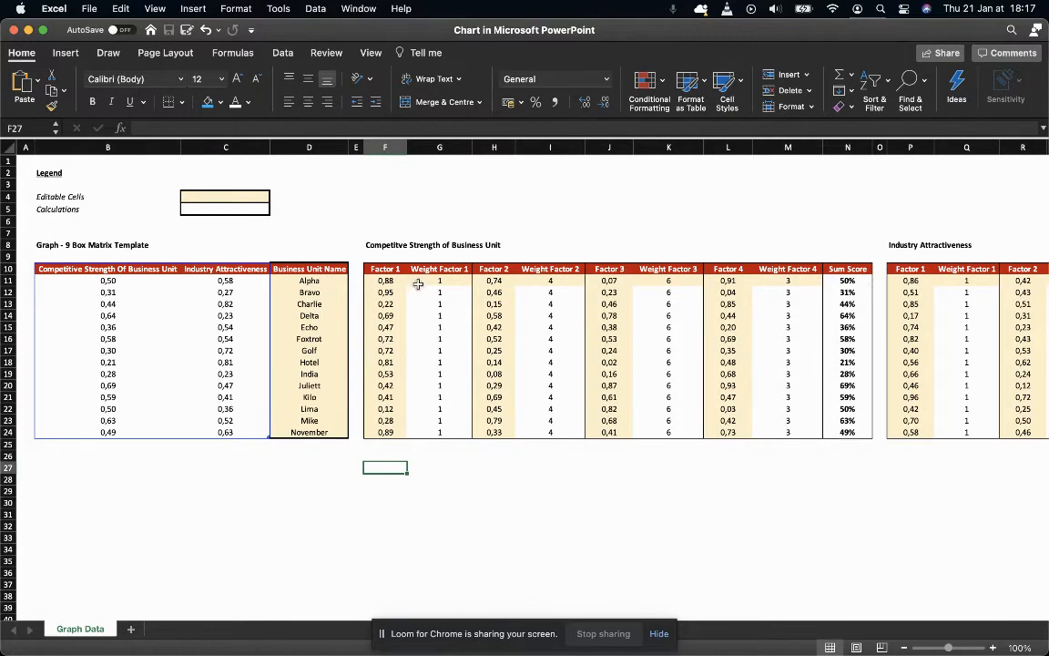
scroll("right", 3)
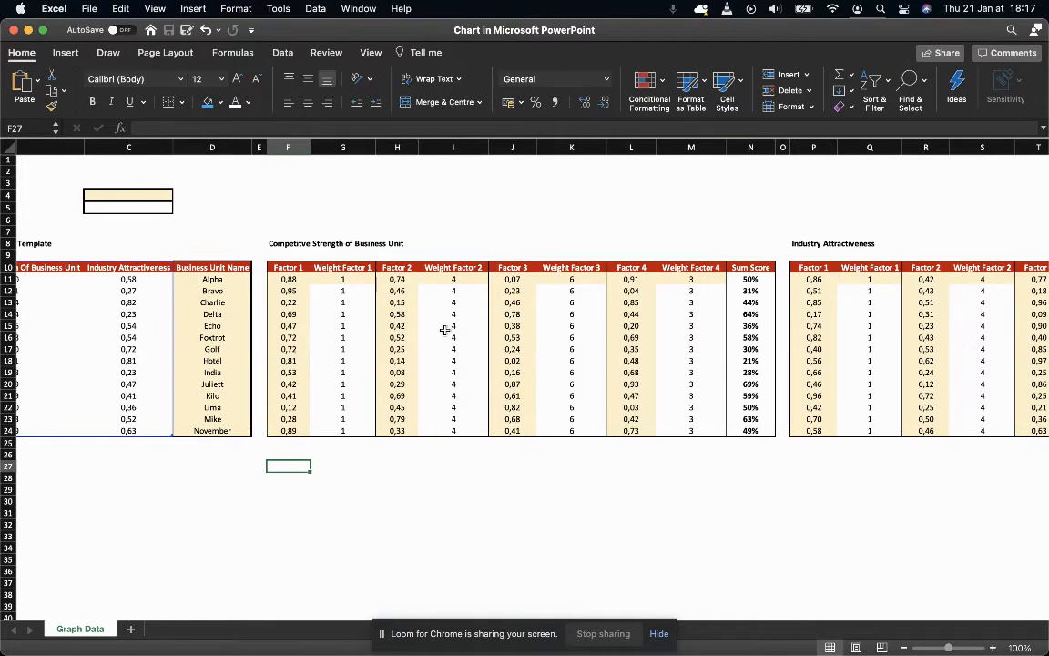
scroll("right", 3)
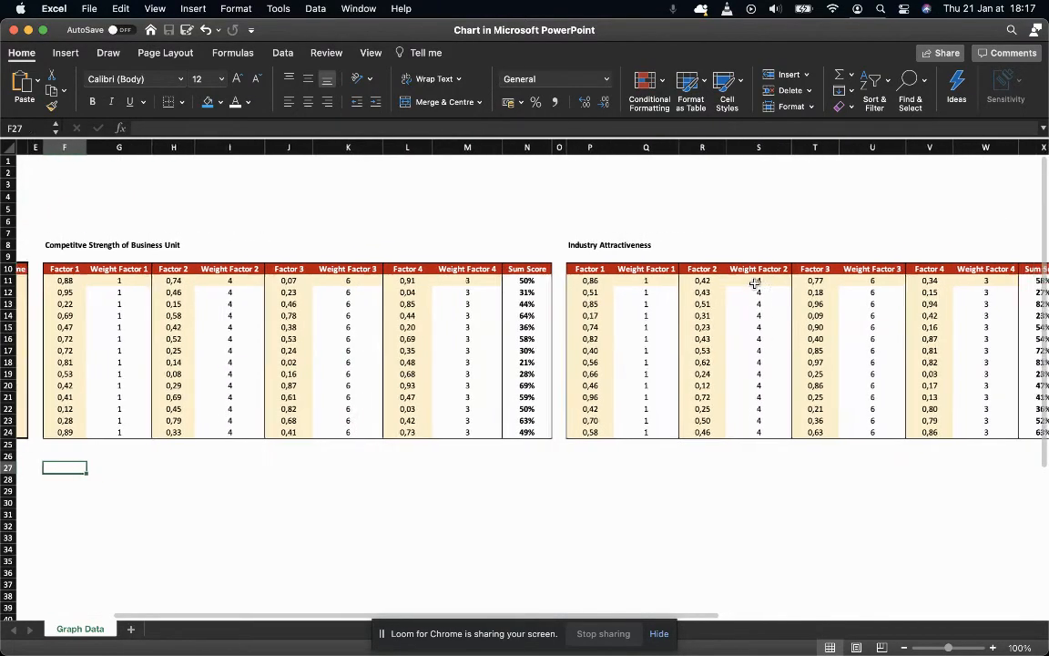
scroll("right", 3)
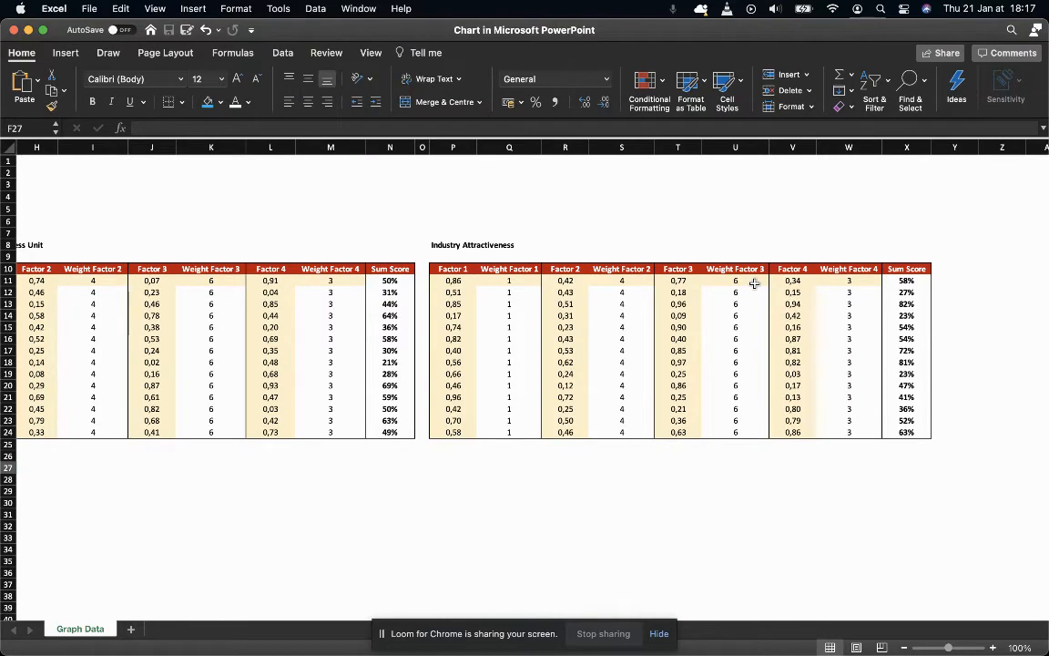
mouse_move(554, 433)
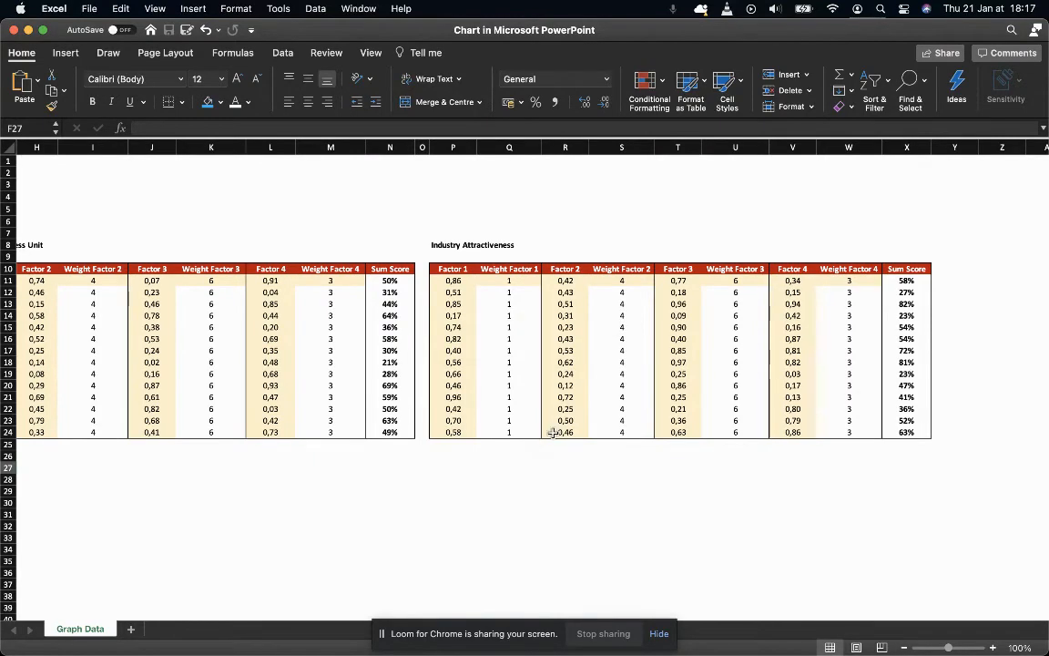
mouse_move(537, 470)
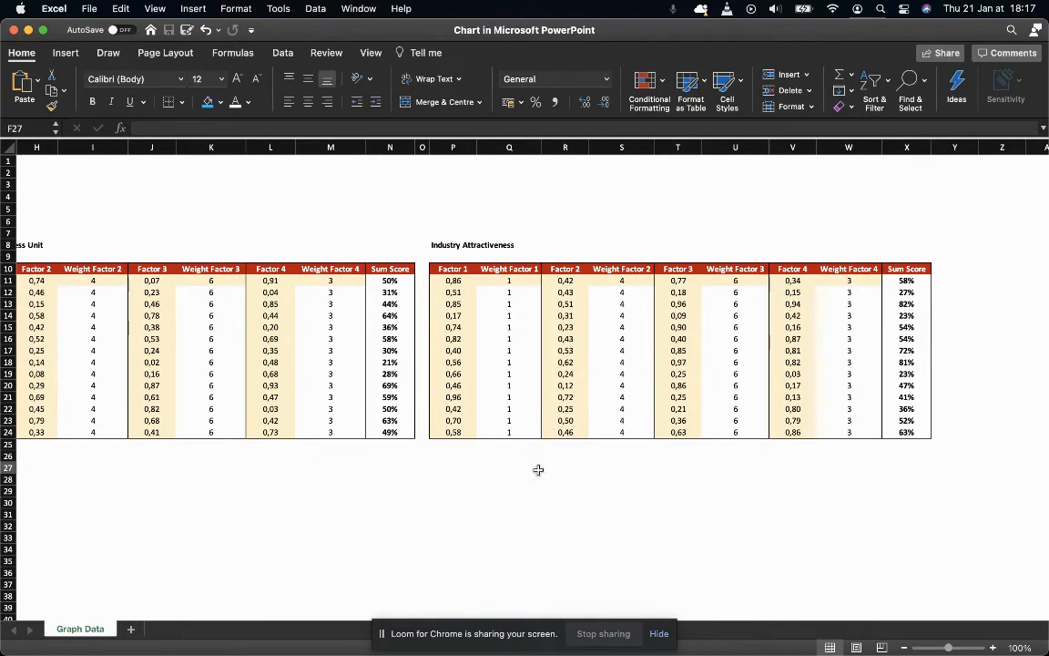
mouse_move(441, 510)
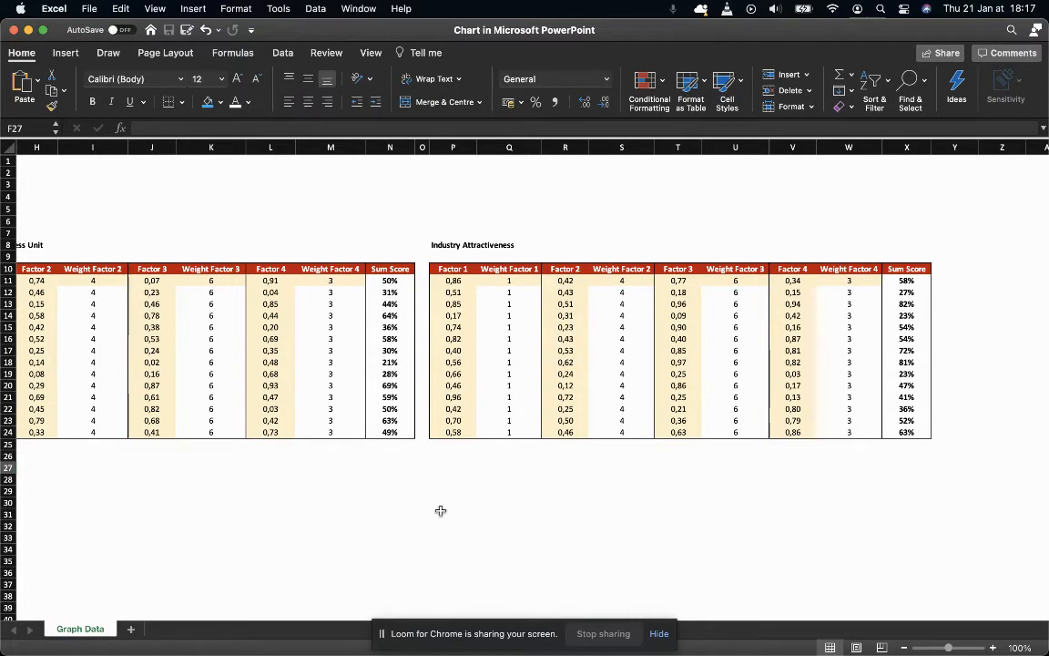
mouse_move(454, 325)
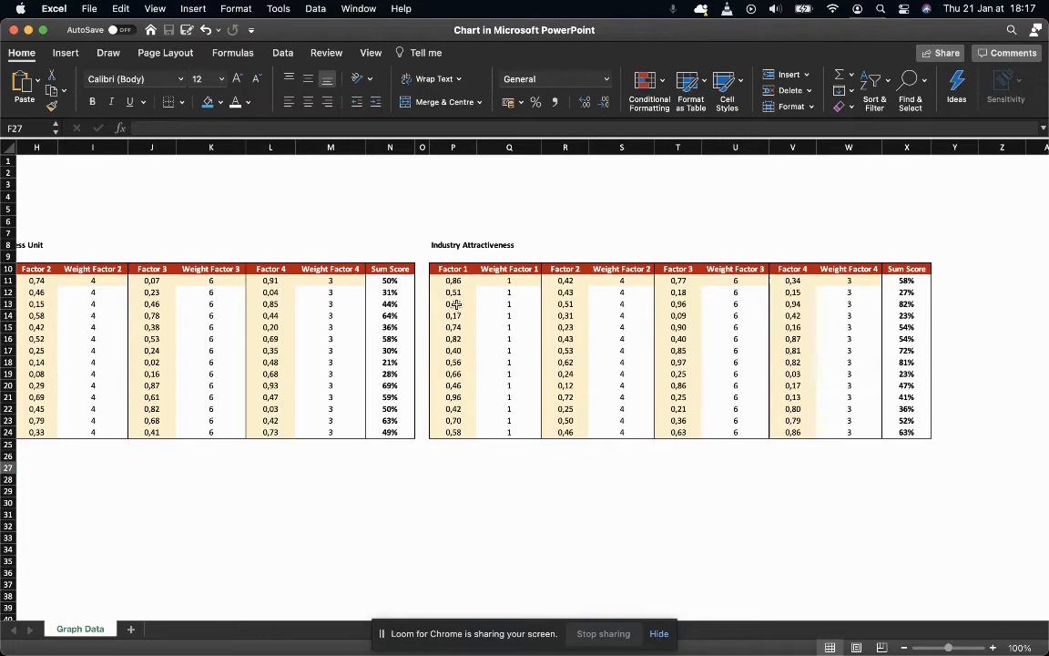
mouse_move(467, 386)
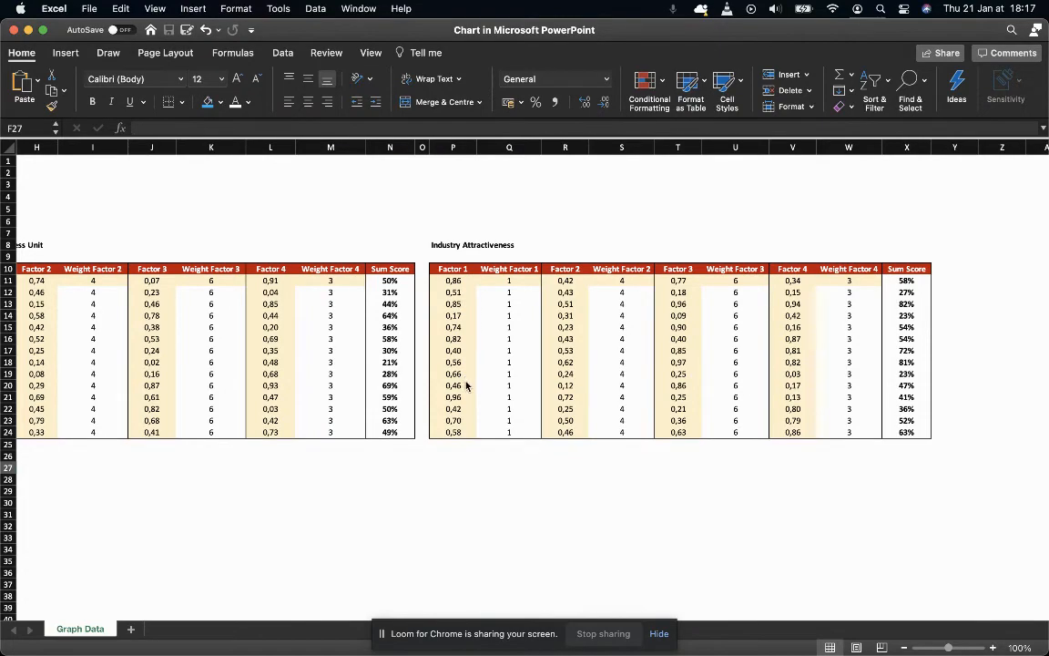
scroll("left", 3)
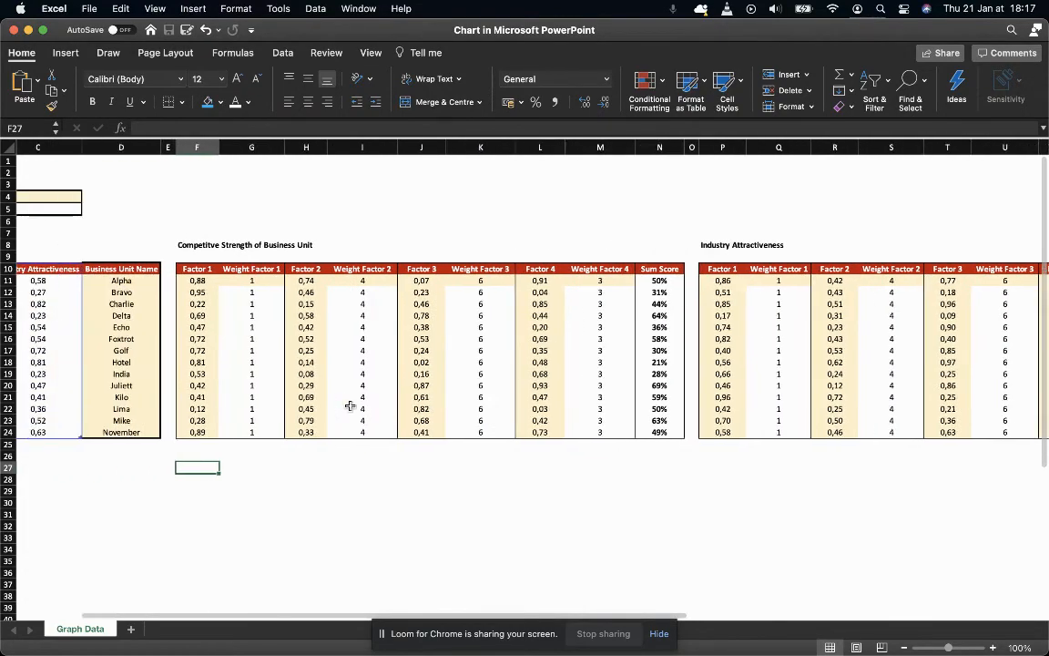
scroll("left", 3)
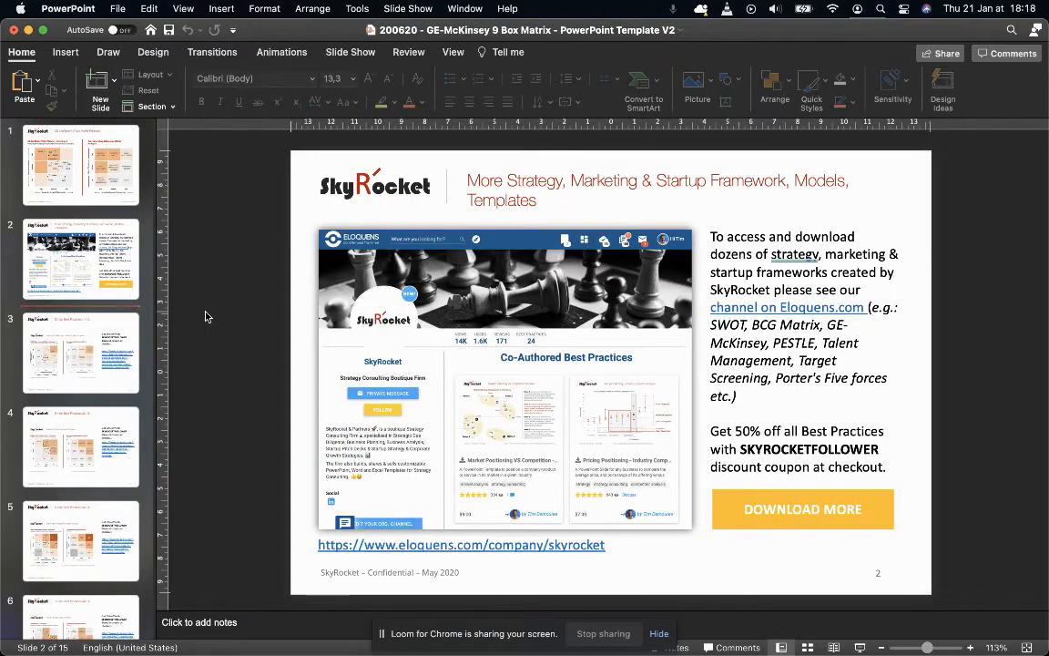
Return to the first slide, the GE-McKinsey 9-Box Matrix template for Company X
left_click(80, 164)
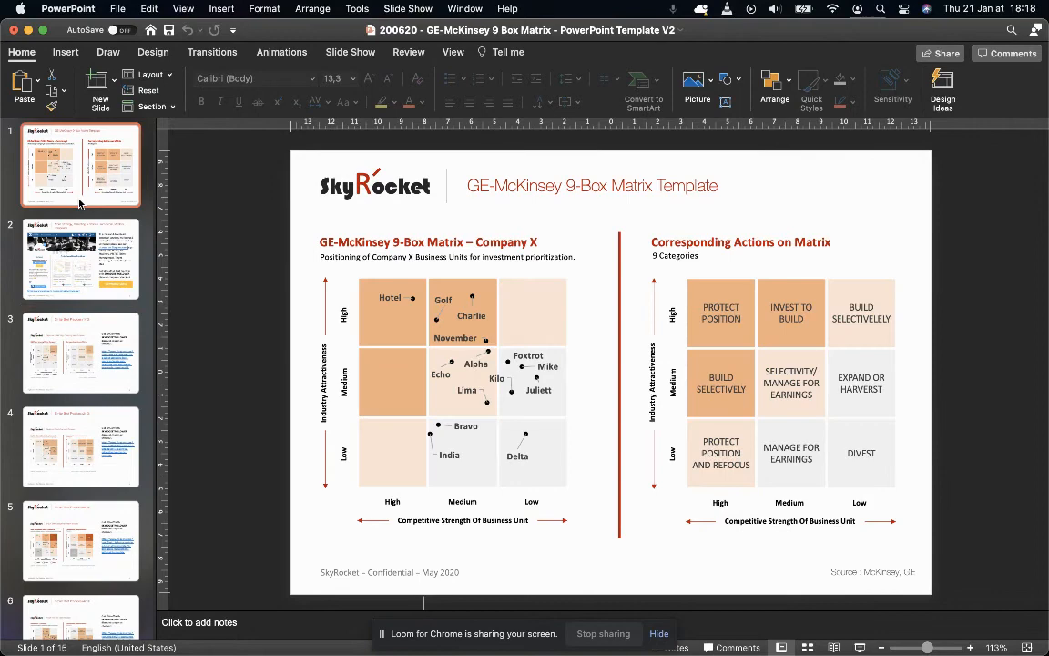
mouse_move(527, 322)
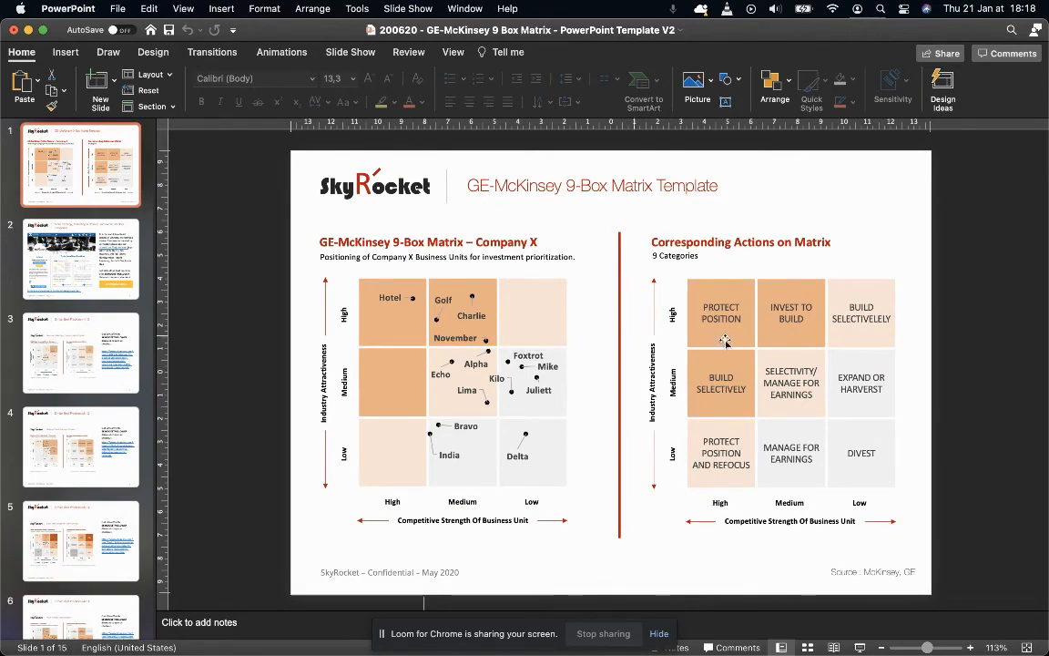
mouse_move(682, 451)
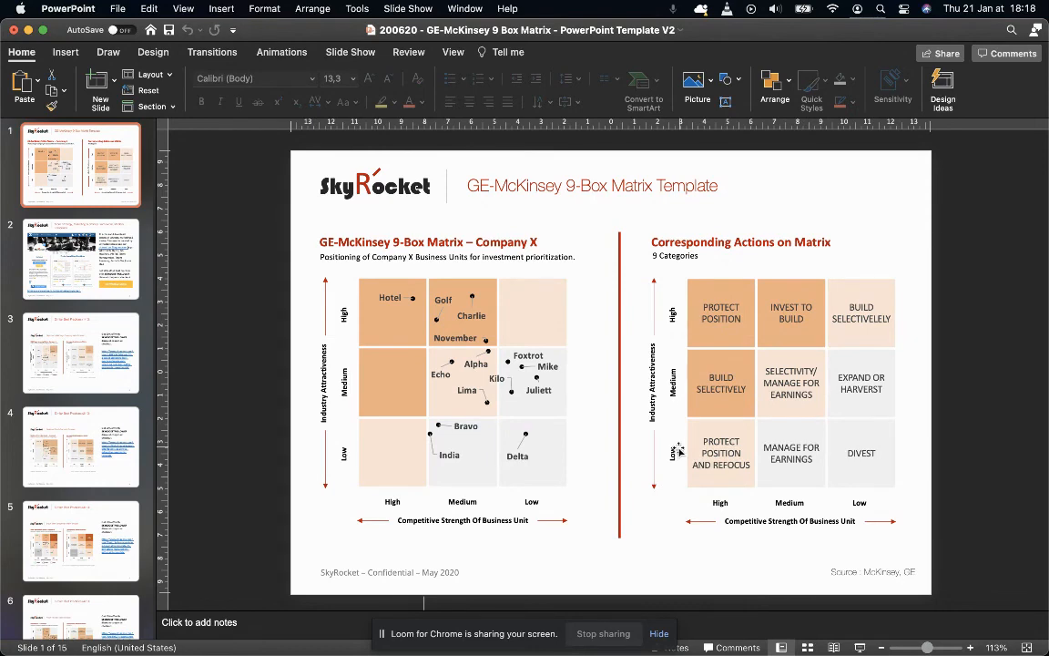
mouse_move(609, 549)
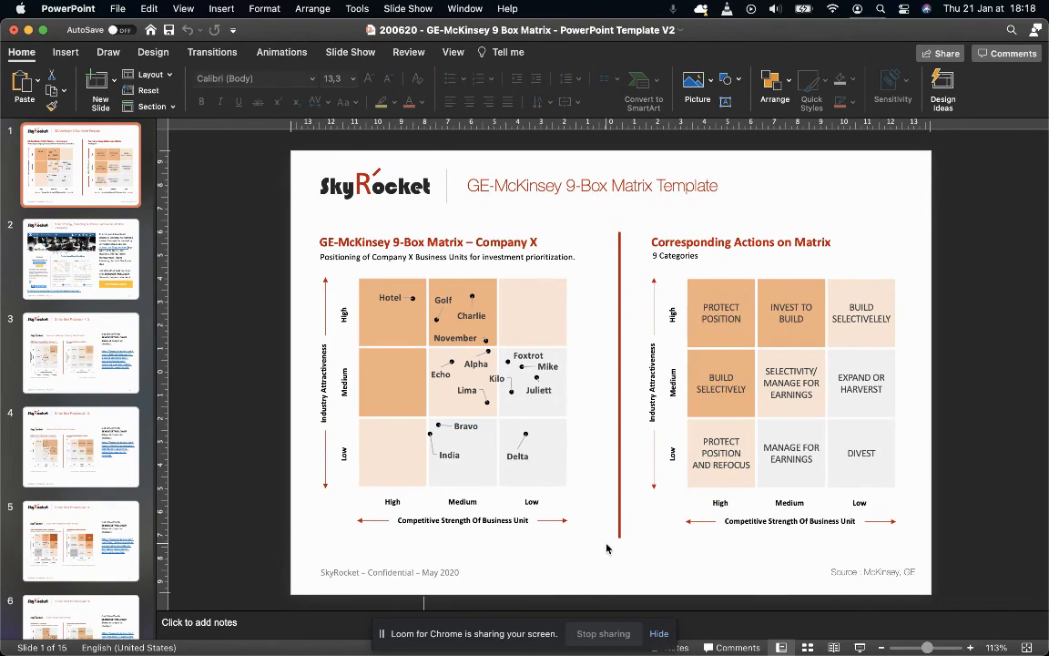